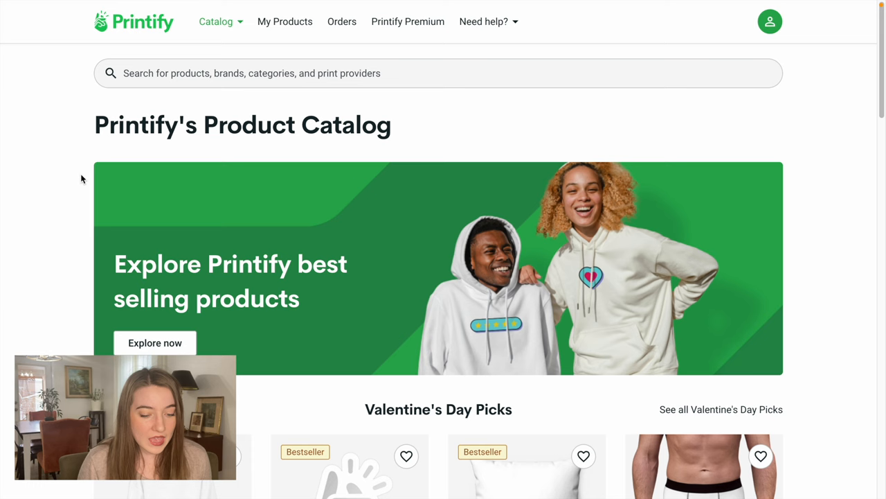
Go to the Home & Living > Mugs catalog category and scroll through the mug products
left_click(215, 22)
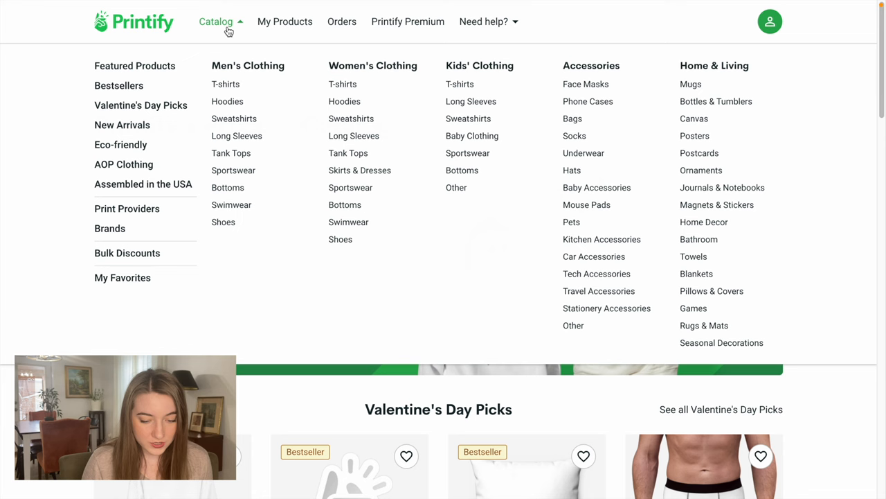
left_click(681, 84)
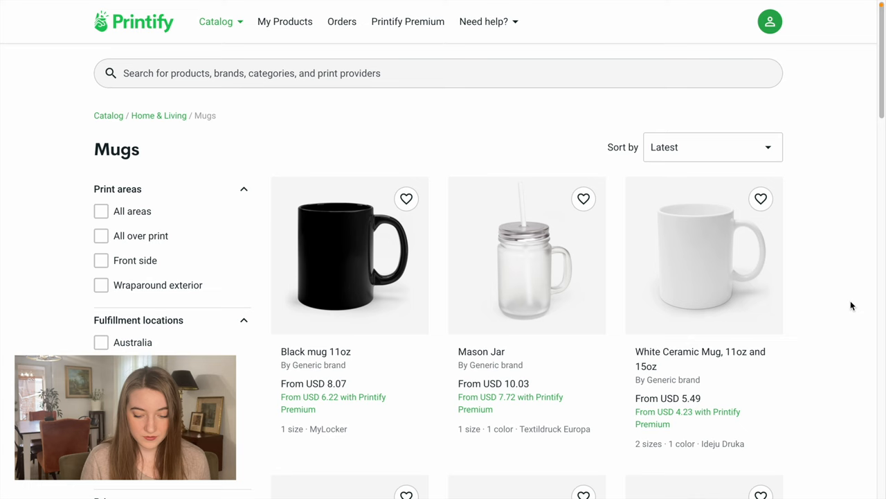
scroll("down", 3)
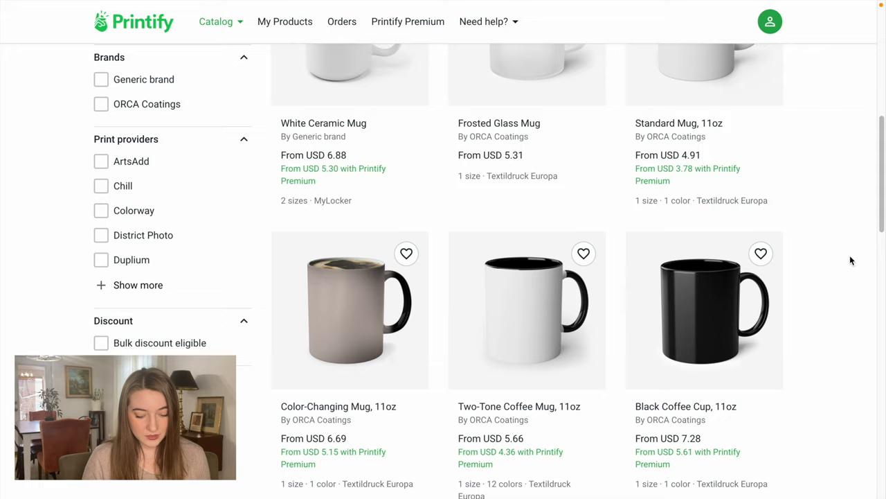
View the Color-Changing Mug, 11oz lifestyle photo and scroll down to its print providers
left_click(347, 310)
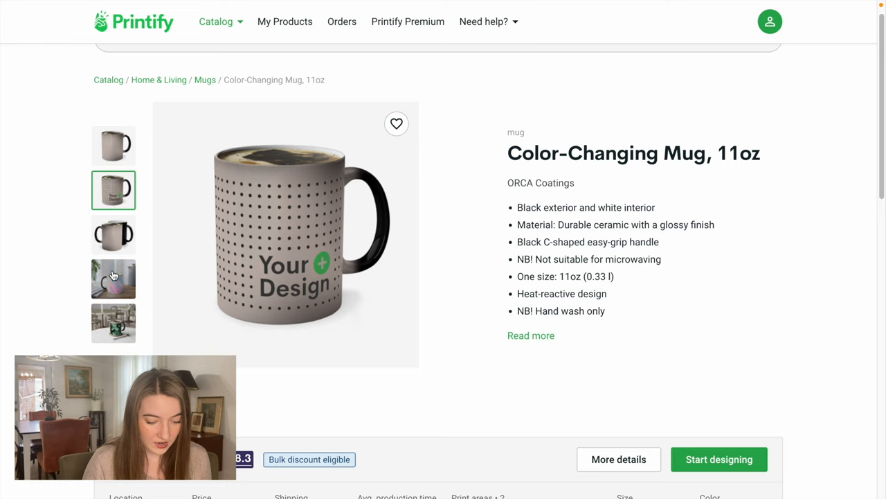
left_click(114, 278)
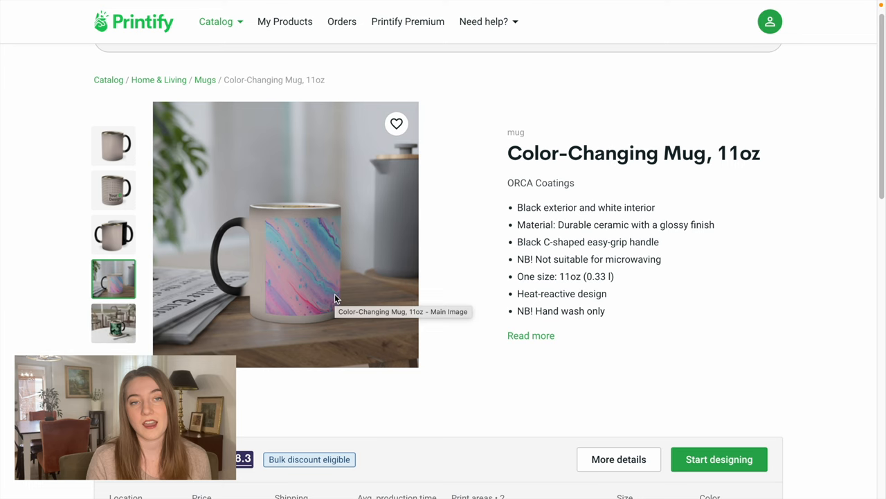
scroll("down", 3)
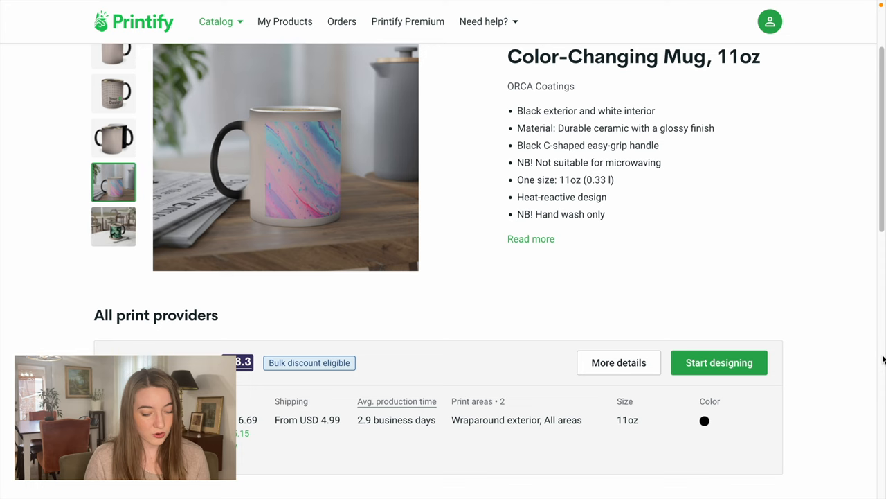
left_click(719, 362)
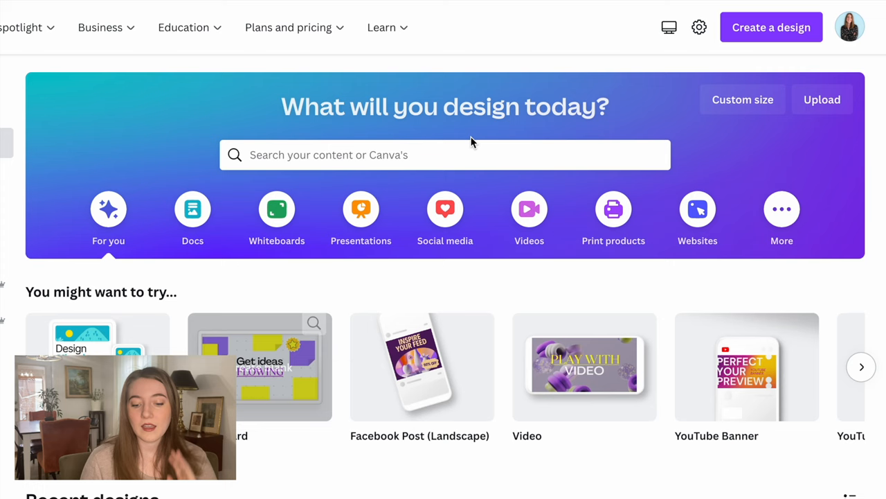
Create a blank custom-size Canva design of 2244 × 945 px
left_click(771, 27)
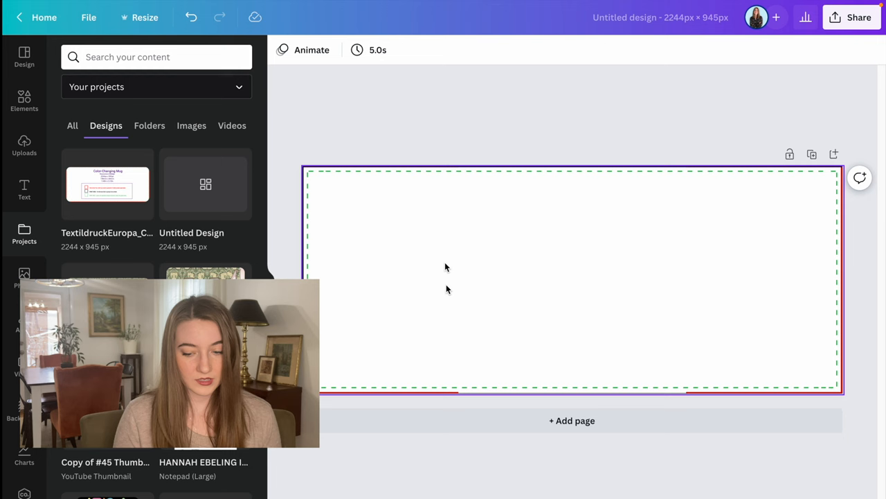
left_click(23, 100)
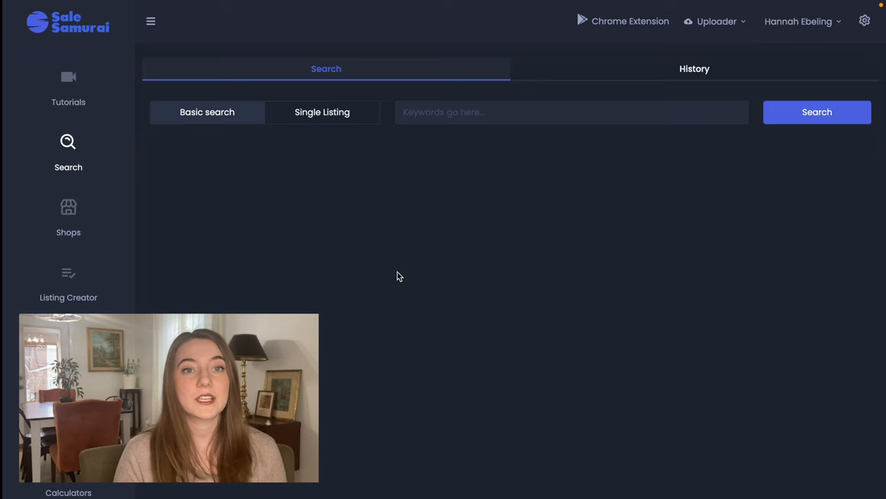
mouse_move(538, 176)
type("color changing st patricks day mug")
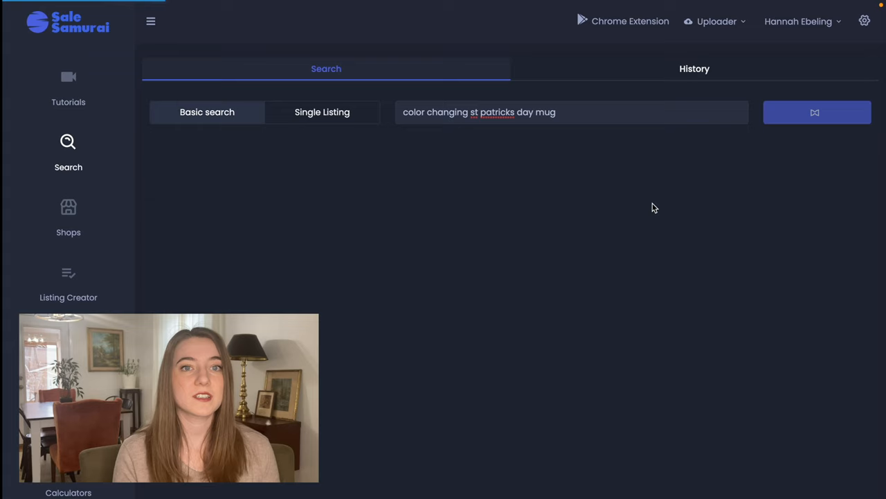
Run the Sale Samurai keyword search for 'color changing st patricks day mug'
left_click(817, 112)
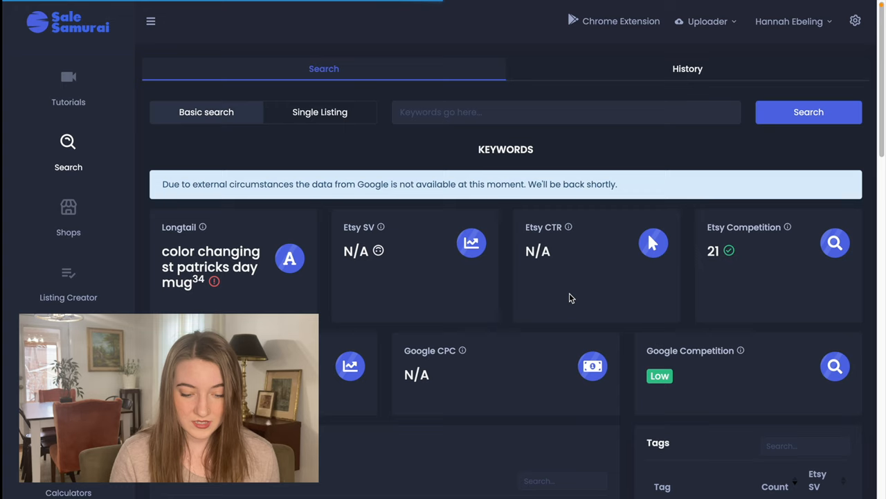
mouse_move(581, 261)
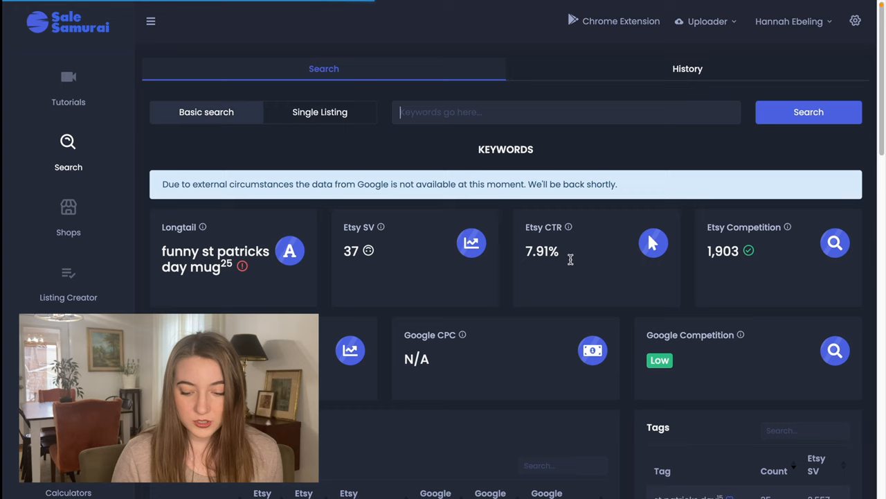
Scroll to the listings table and open the 'My Coffee Is Also Irish' mug listing details
scroll("down", 3)
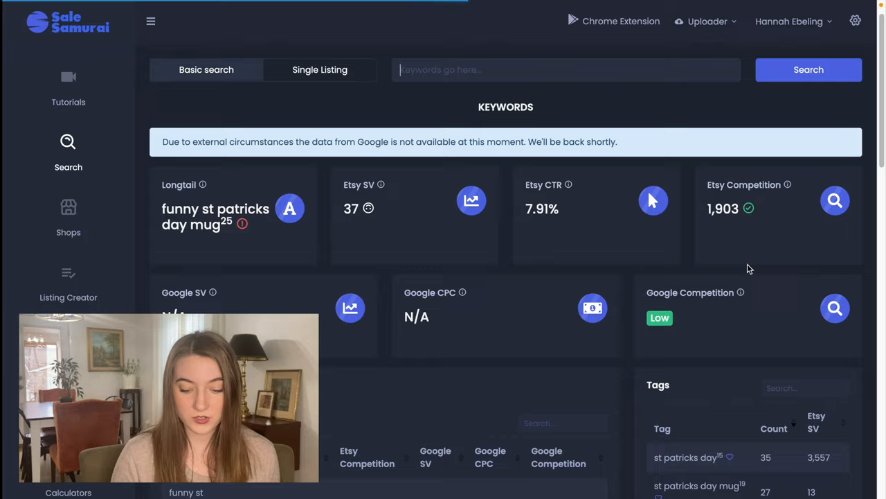
scroll("down", 3)
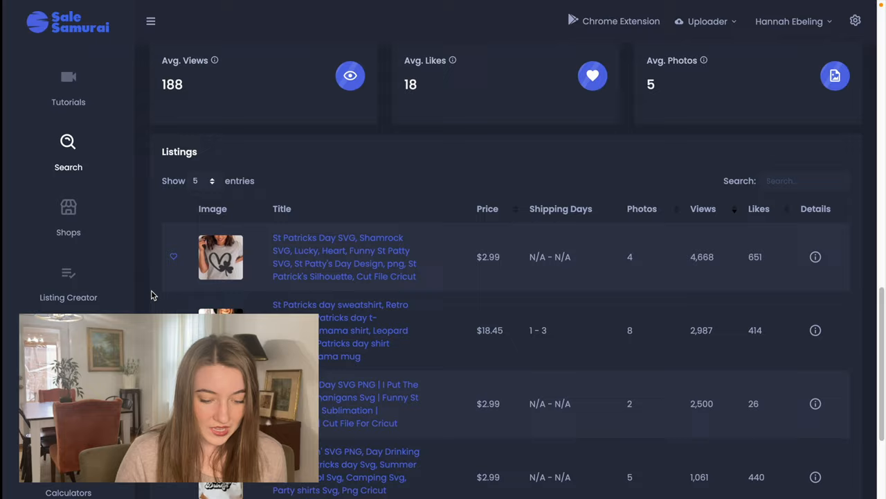
scroll("down", 3)
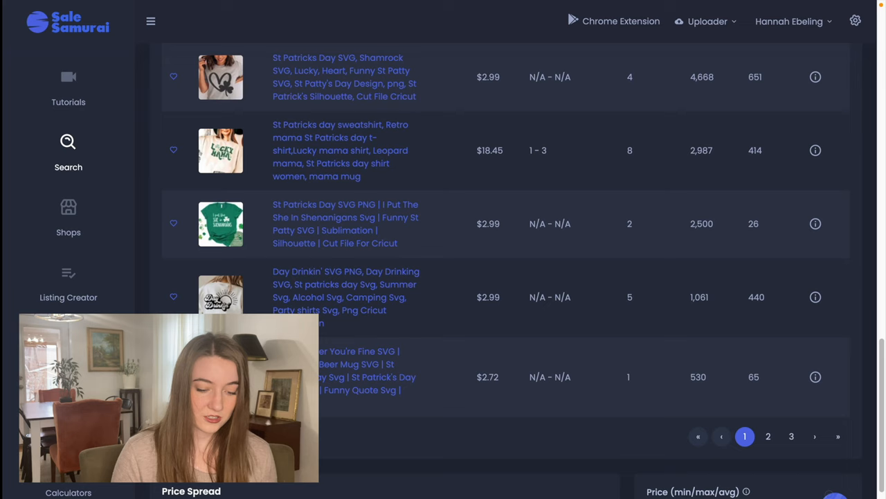
left_click(791, 436)
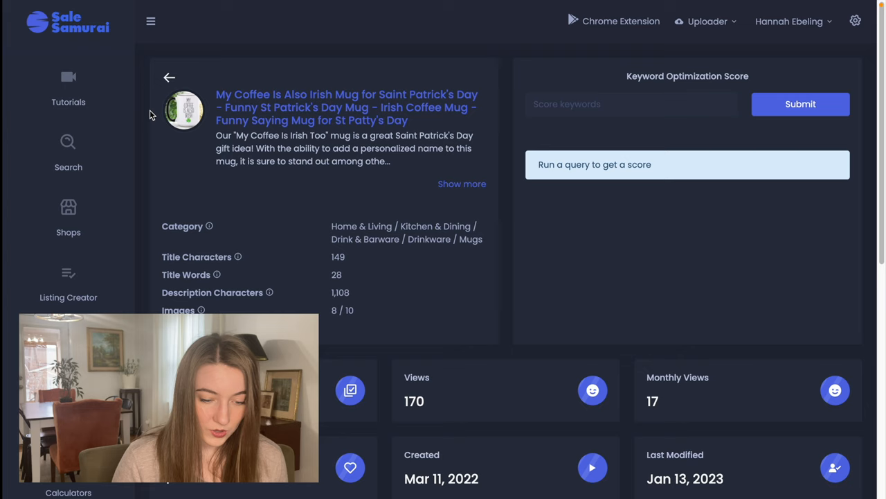
left_click(68, 151)
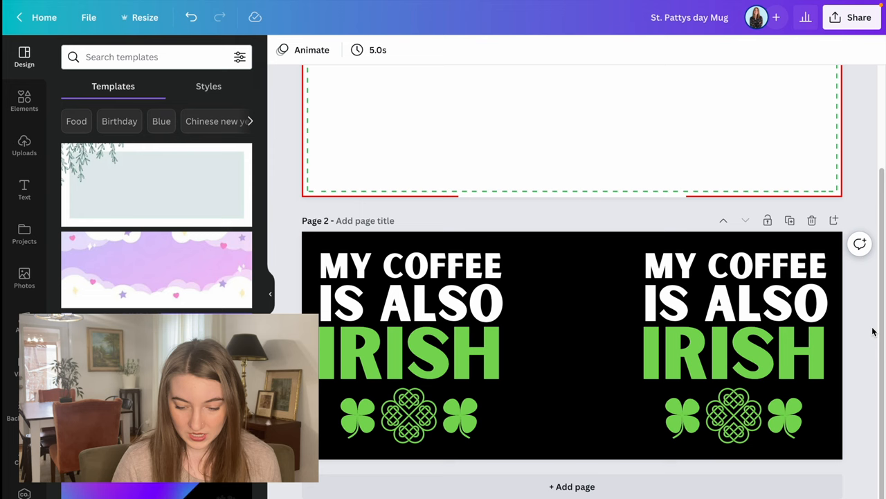
Edit the mug design's second page with its black lettering on white
left_click(411, 302)
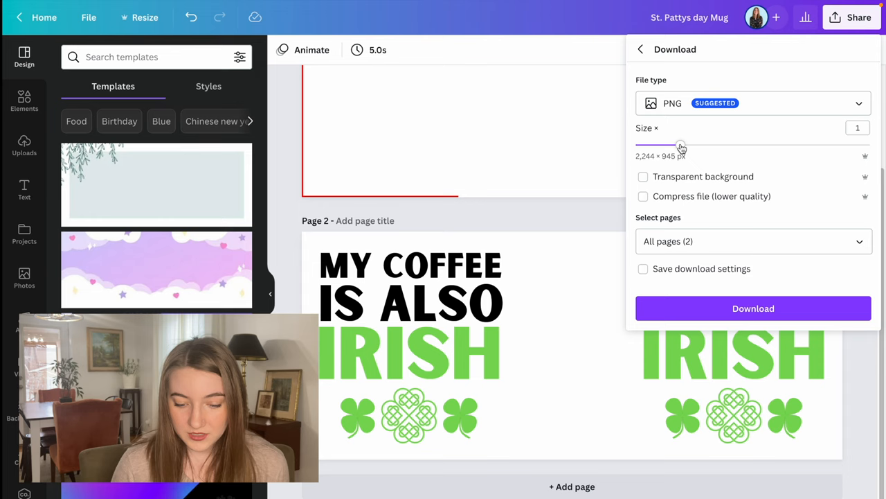
Scale the PNG export up to 2.5× and download it with a transparent background
left_click_drag(682, 145, 814, 145)
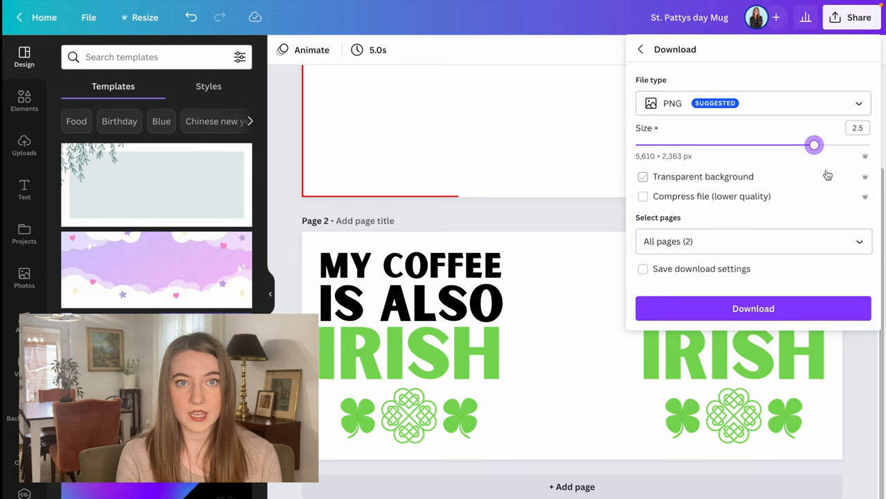
left_click(754, 241)
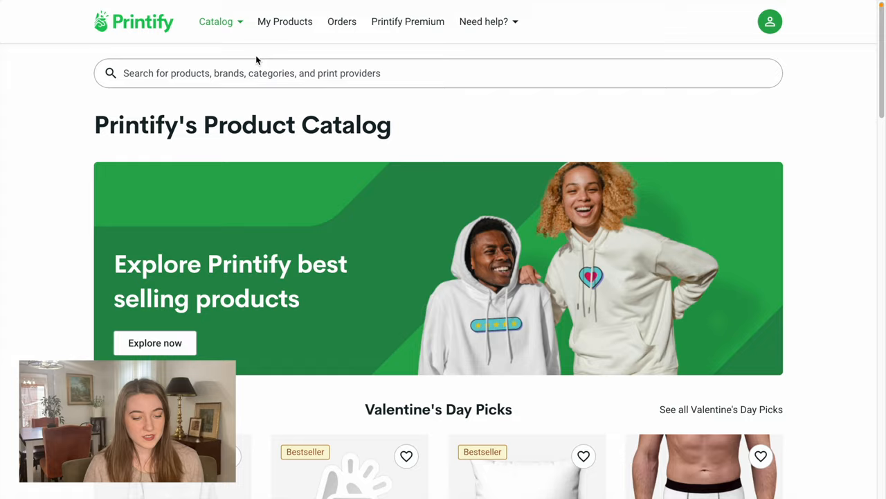
Find the Chill Wine Tumbler under Bottles & Tumblers and start designing it
left_click(216, 22)
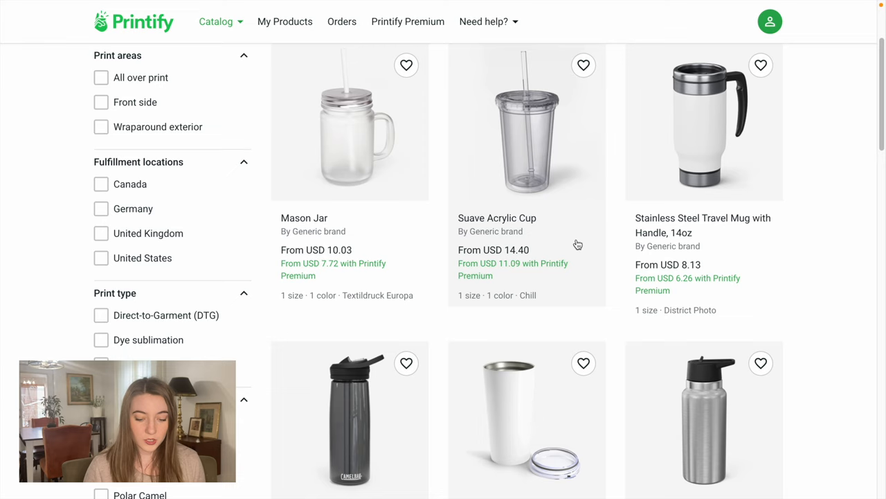
scroll("down", 3)
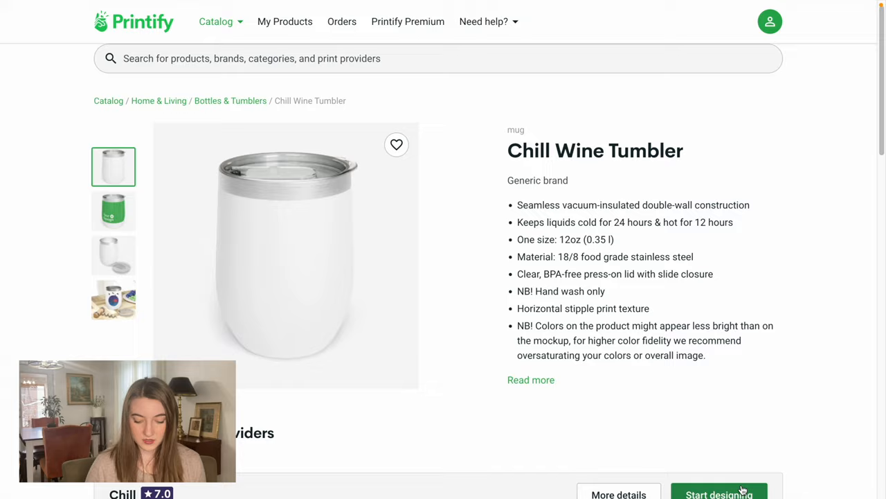
left_click(719, 490)
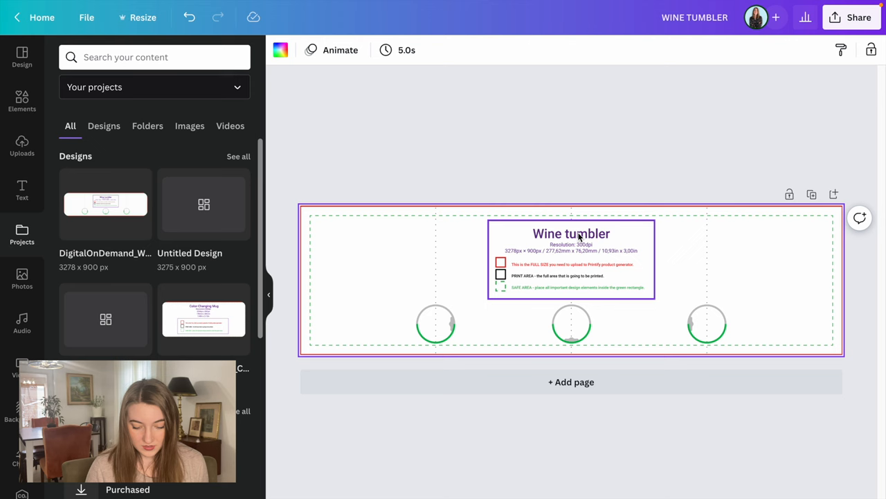
Add a blank Page 2 below the WINE TUMBLER template page
left_click(570, 382)
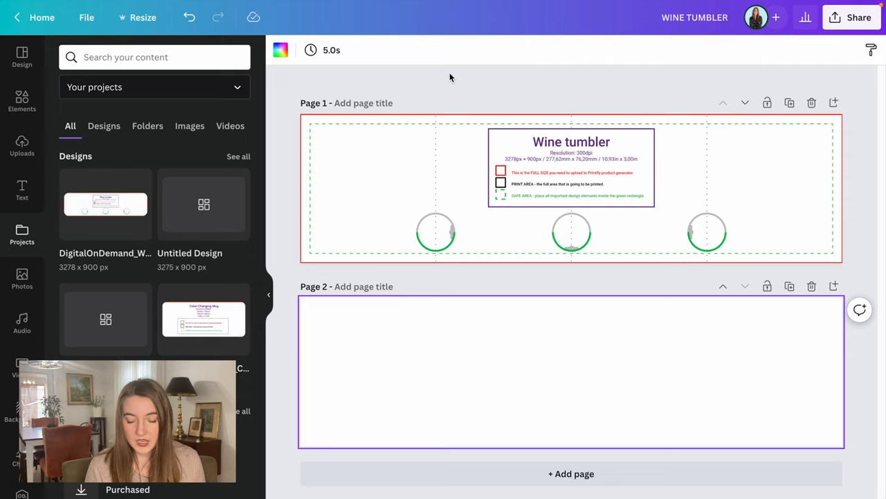
mouse_move(363, 88)
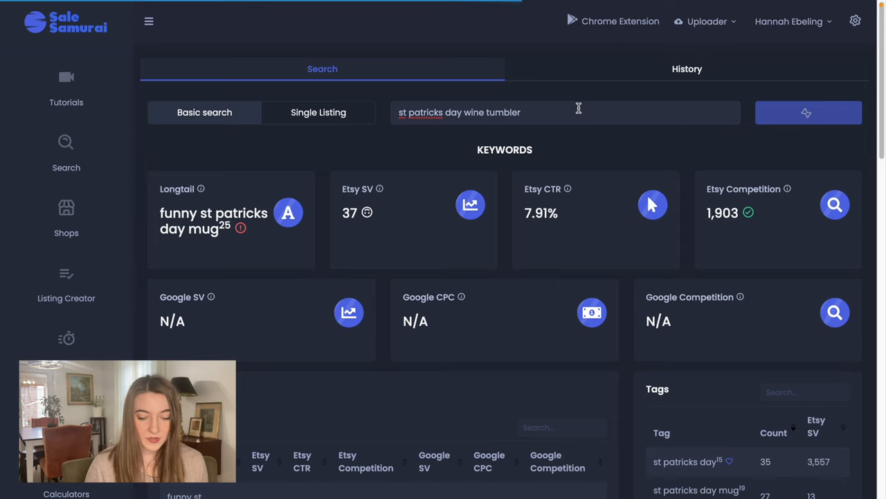
Search 'st patricks day wine tumbler' and browse competitor listings through page 2
left_click(808, 113)
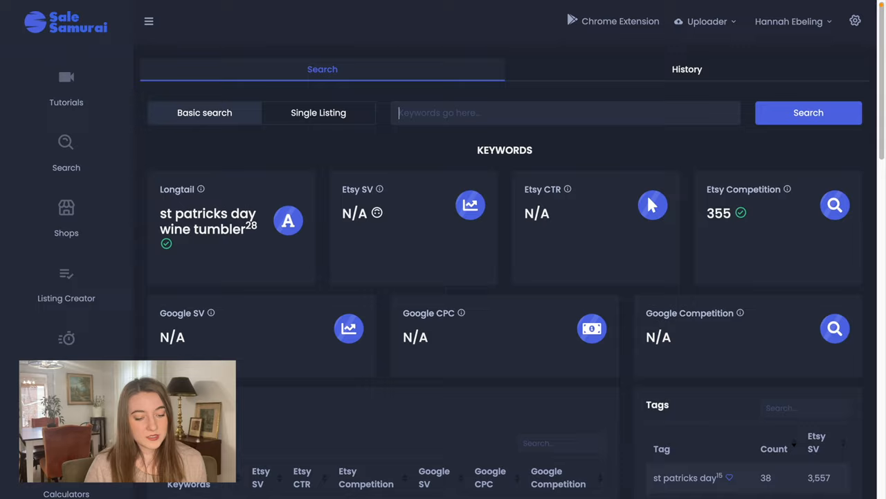
scroll("down", 3)
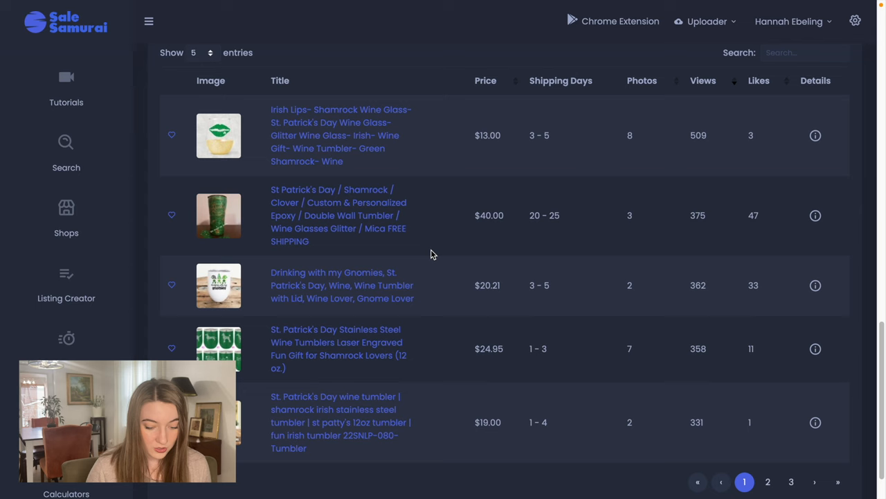
scroll("down", 3)
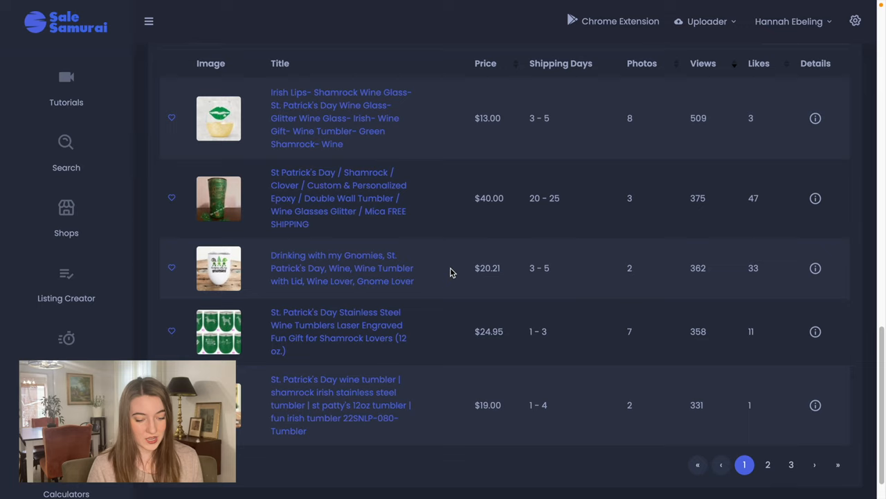
left_click(768, 479)
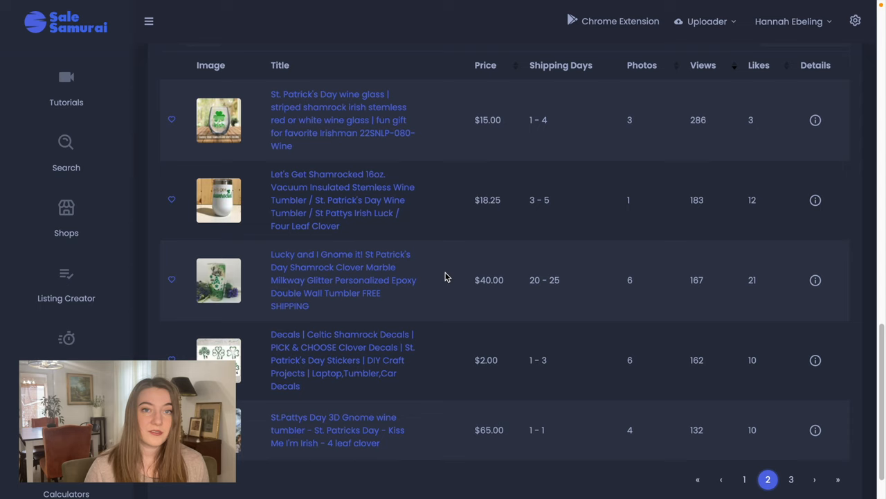
mouse_move(831, 266)
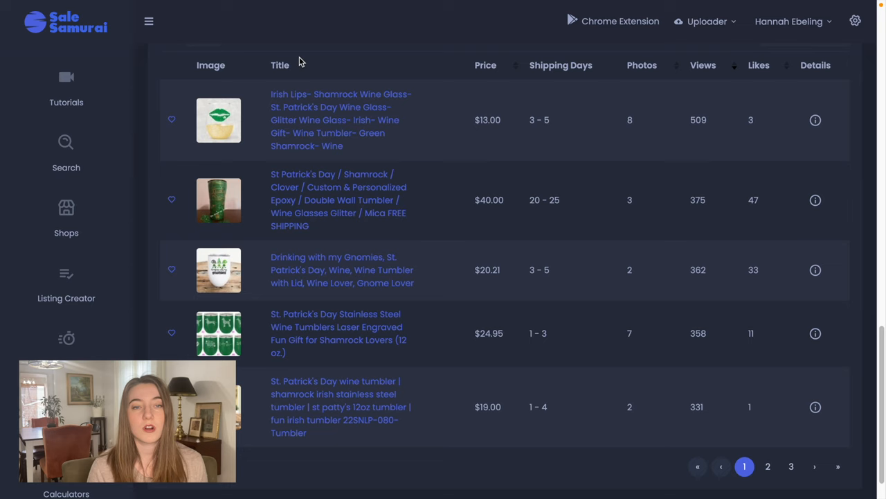
mouse_move(153, 54)
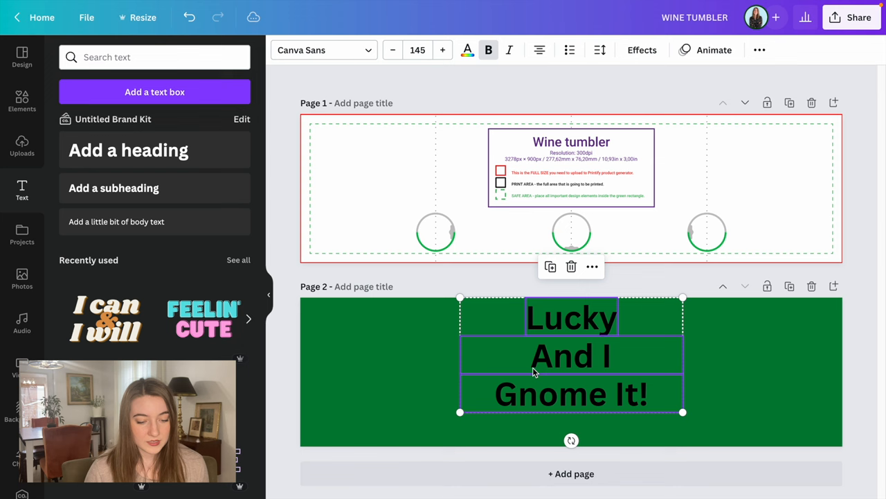
Select the 'Lucky & I Gnome It!' script lettering on page 2
left_click(324, 50)
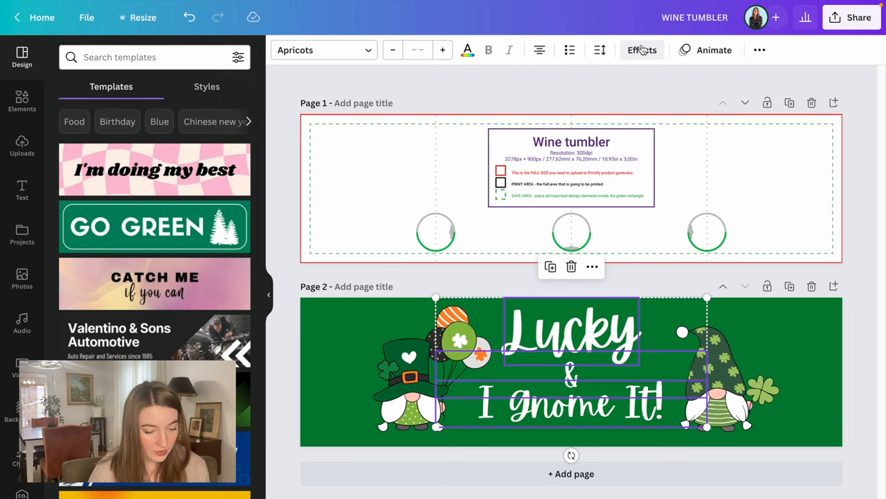
Apply the Splice text effect with black colour and offset 0
left_click(642, 49)
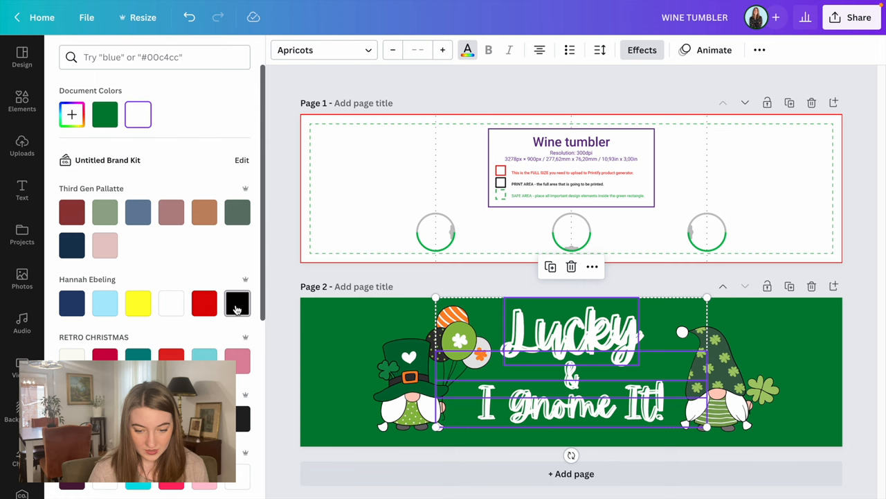
left_click(641, 49)
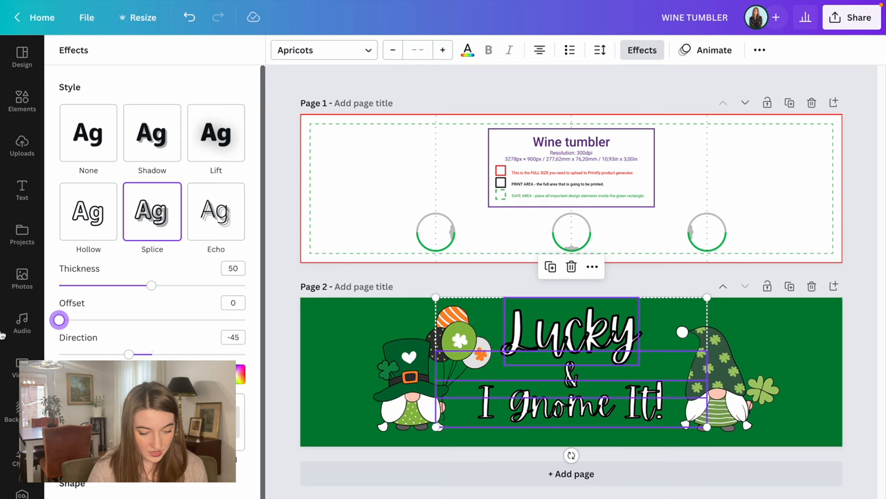
left_click(600, 50)
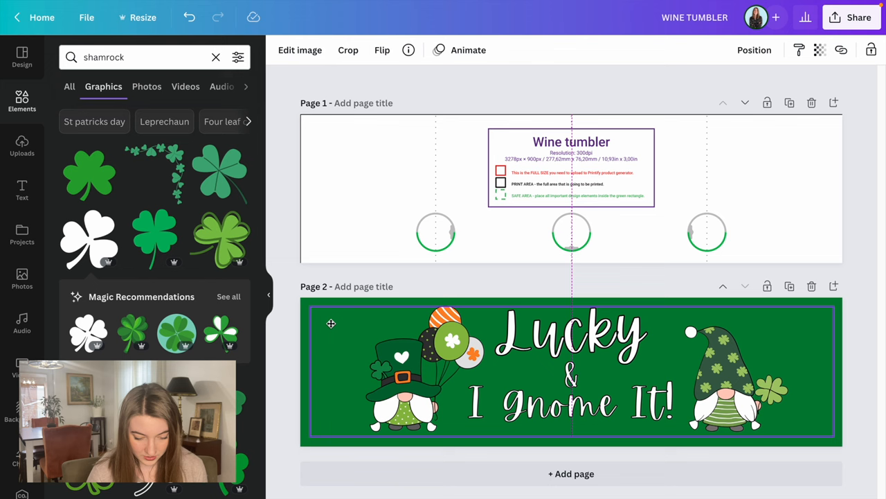
Shrink the balloon-holding left gnome slightly and reselect the Lucky lettering
left_click(405, 381)
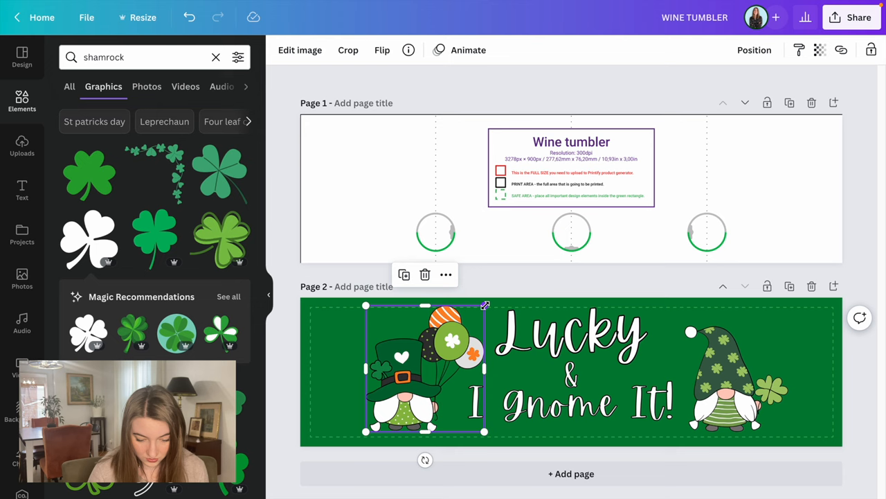
left_click(571, 333)
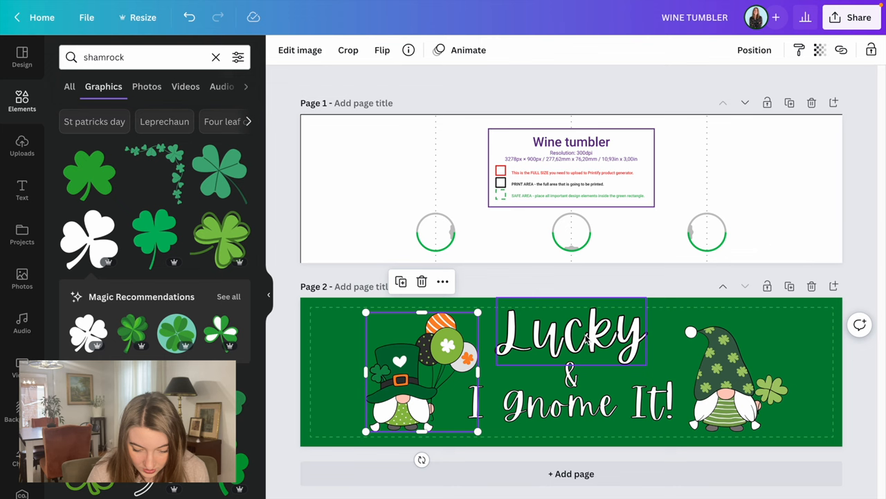
left_click(571, 332)
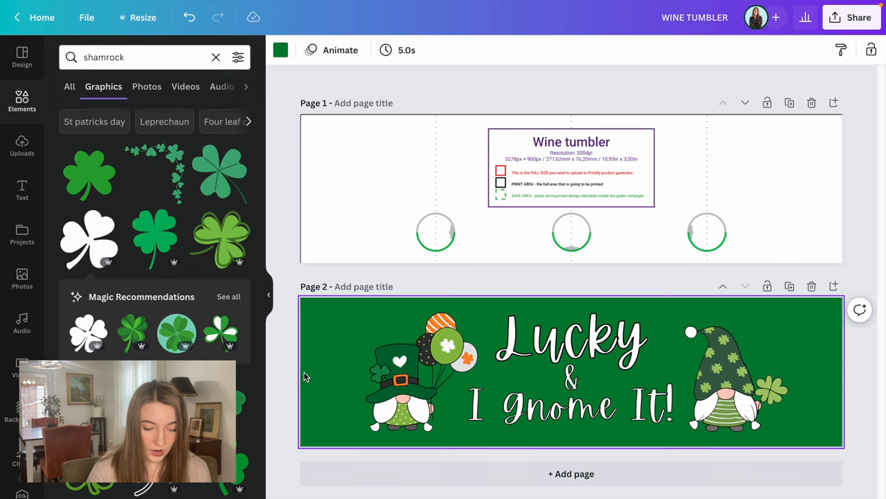
Remove the green page background and fill the lettering light green
left_click(568, 339)
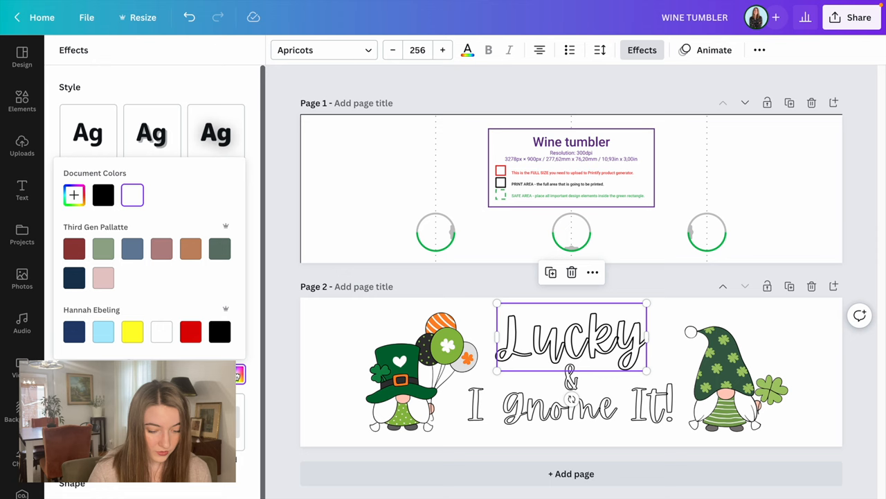
left_click(152, 211)
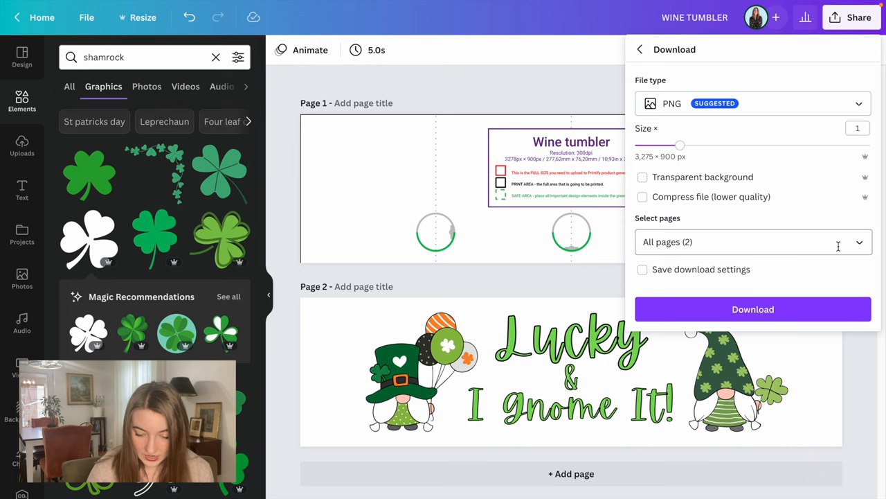
Download the design as PNG, place it on the Chill Wine Tumbler, and preview
left_click(753, 242)
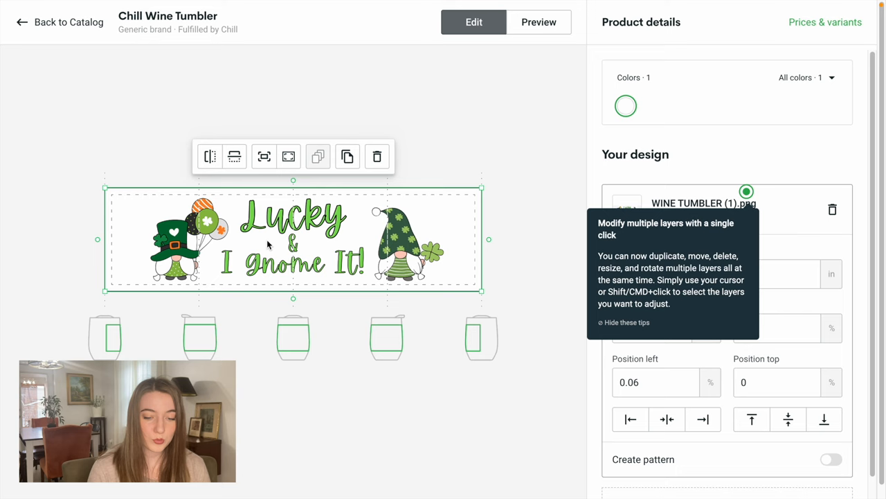
left_click(538, 22)
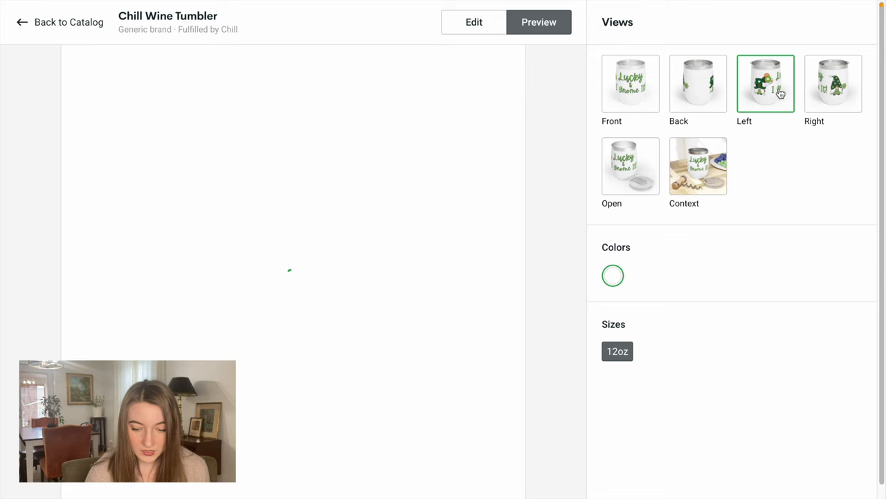
Show the gnome tumbler in the tabletop Context mockup view
left_click(698, 165)
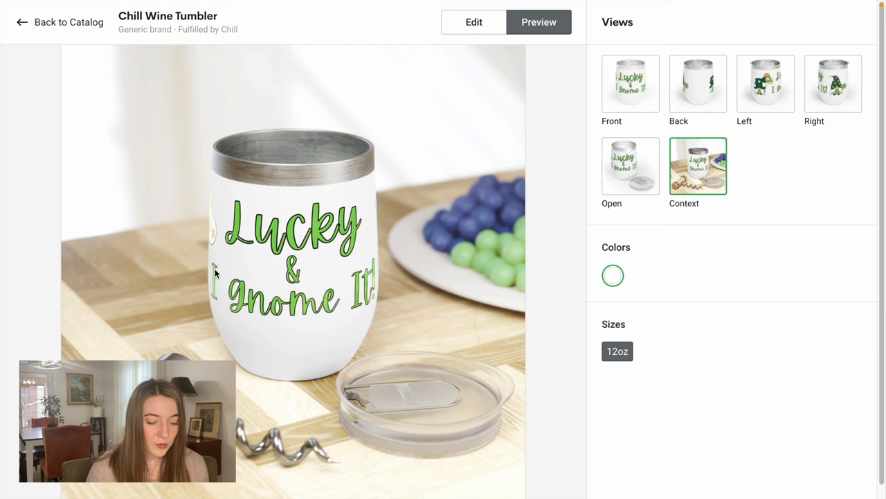
mouse_move(198, 275)
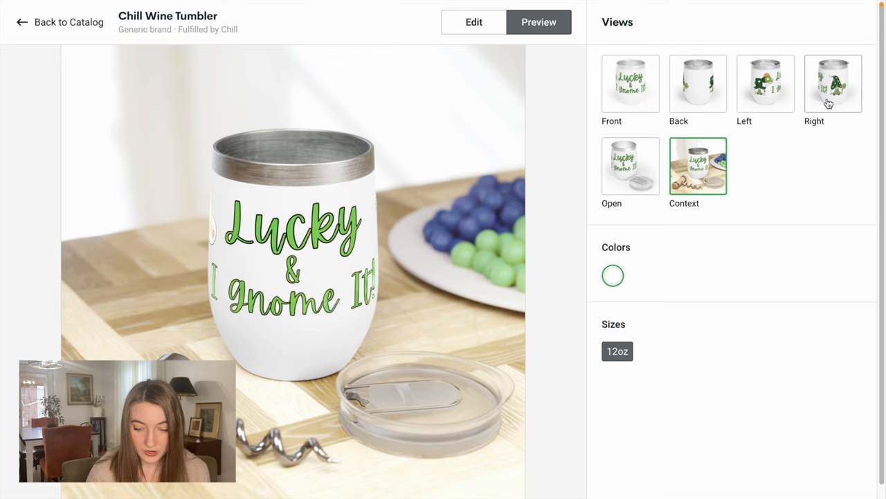
mouse_move(570, 158)
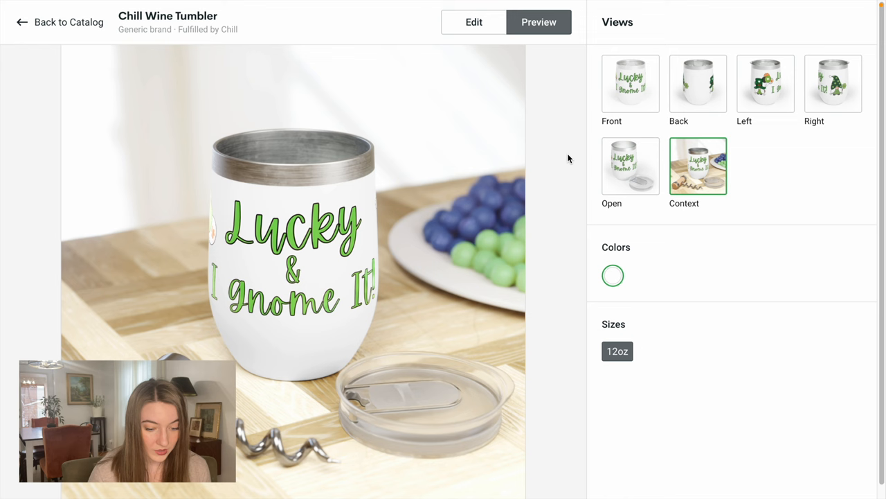